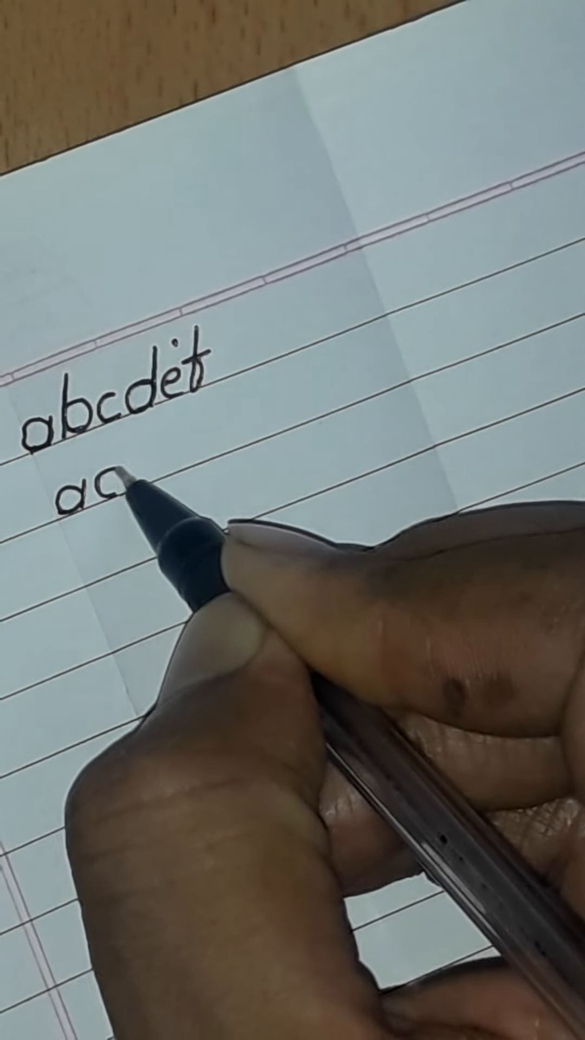
text(b)
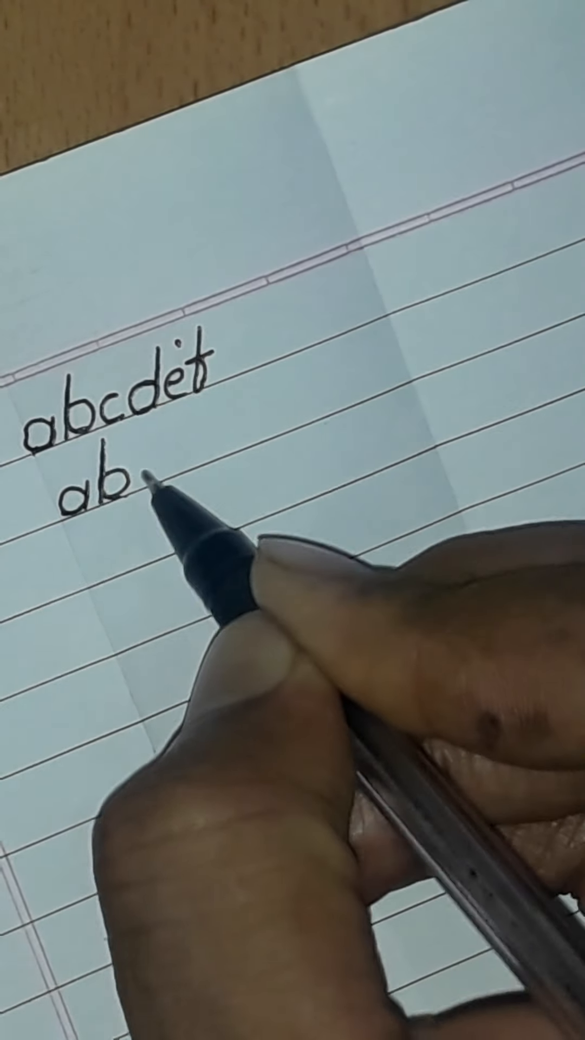
text(cdef)
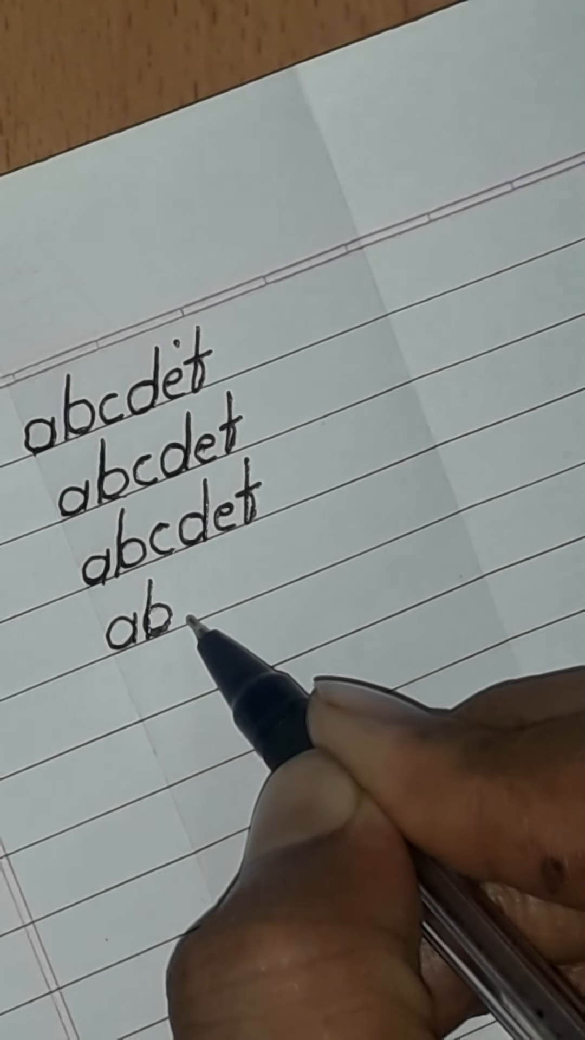
text(c)
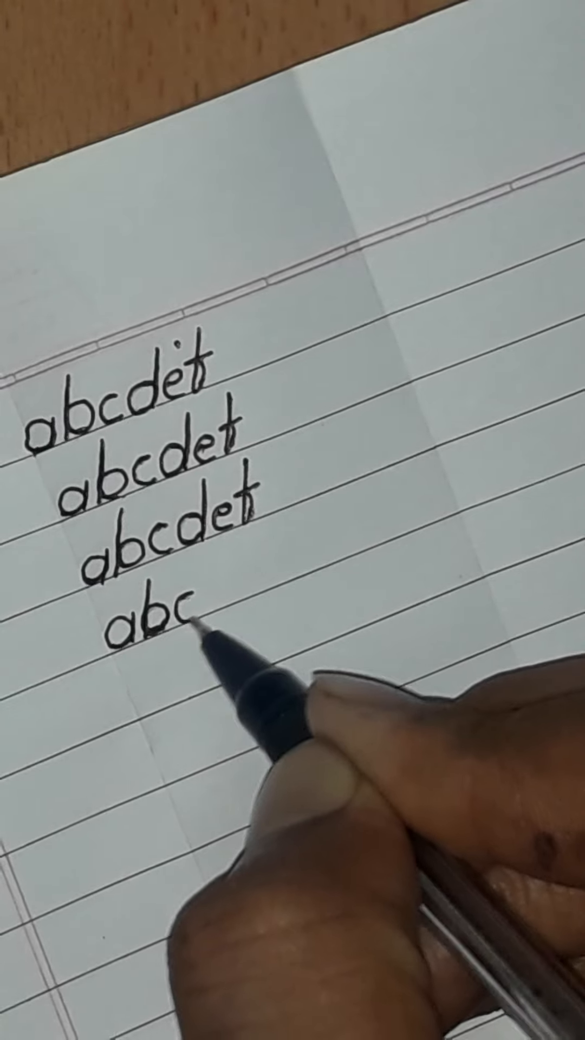